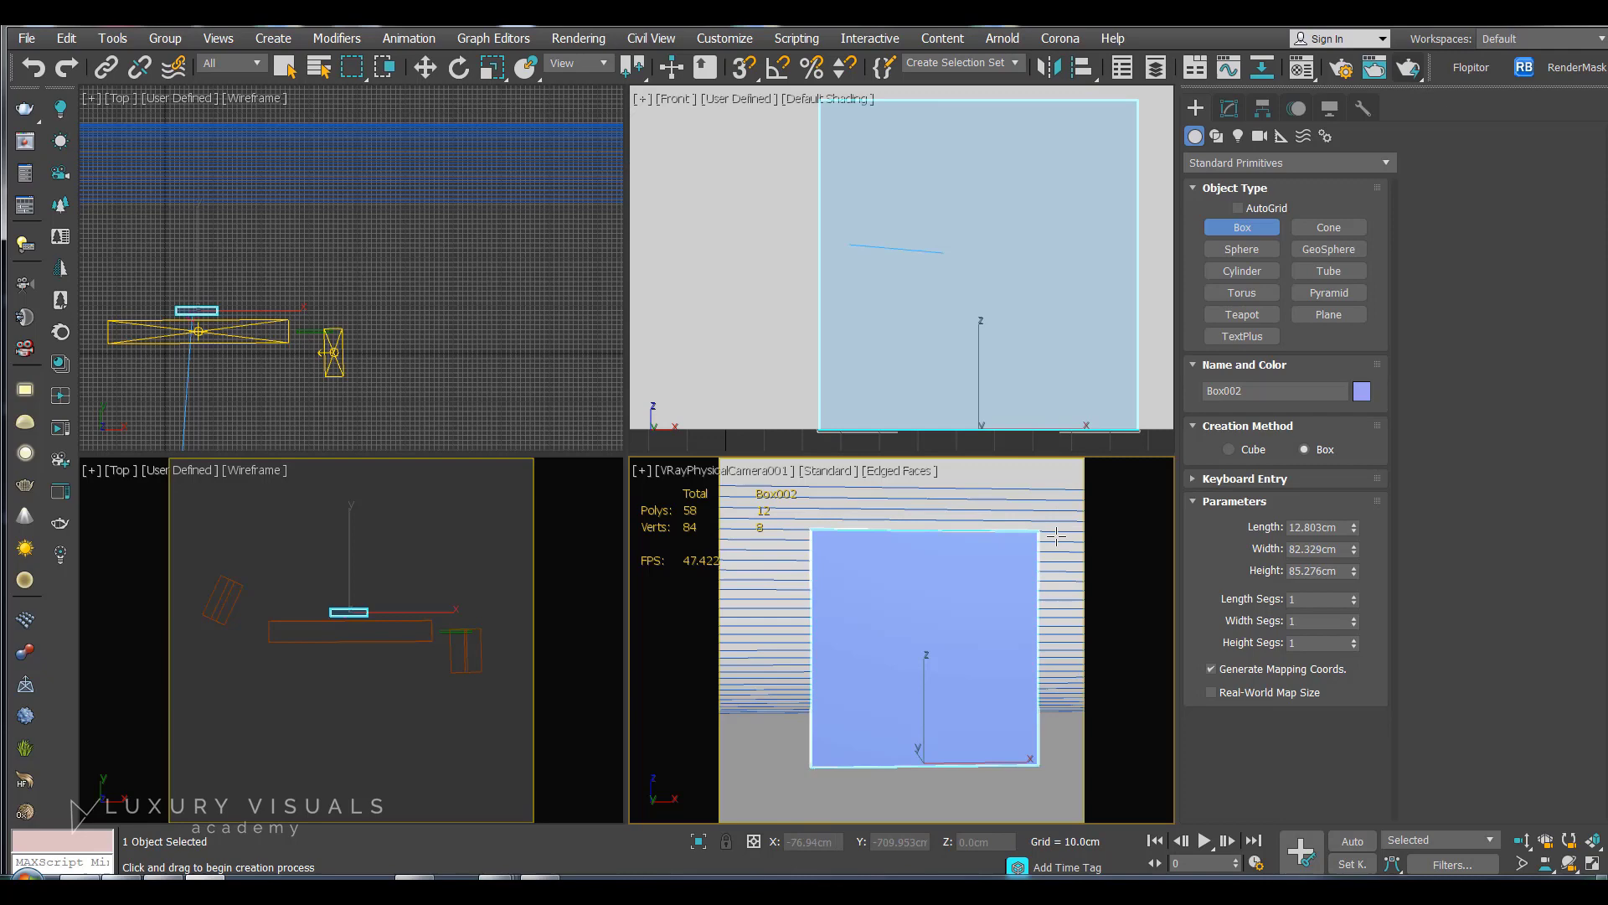
# Step: Hide the Levels 1 layer, leaving the logo light grey from Black & White 1
pyautogui.click(1300, 68)
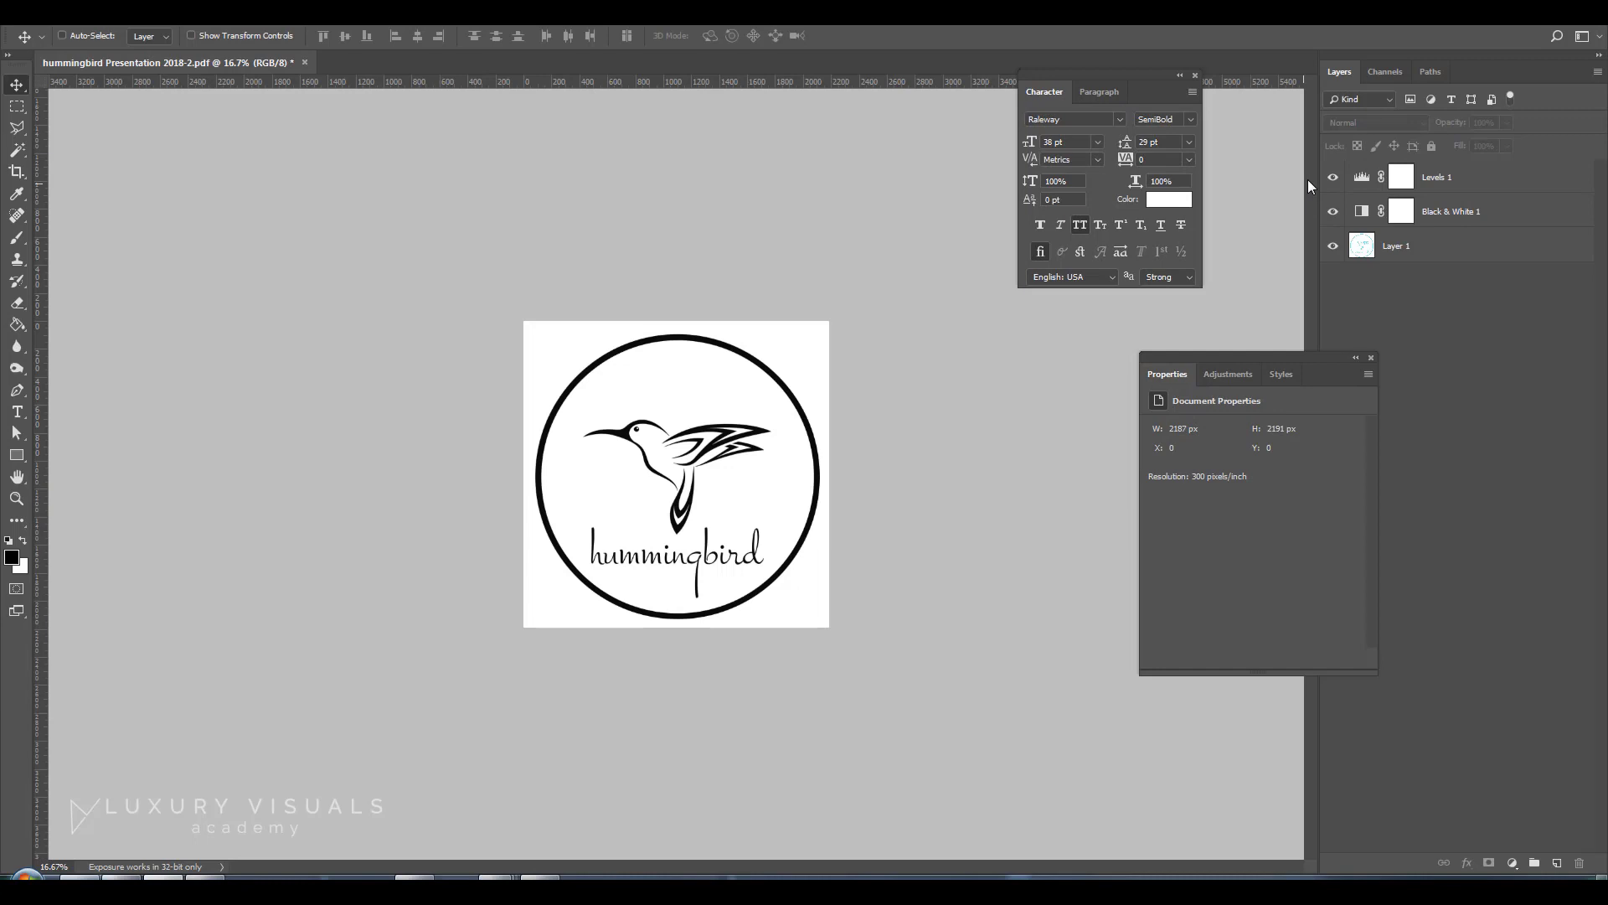
pyautogui.click(1512, 731)
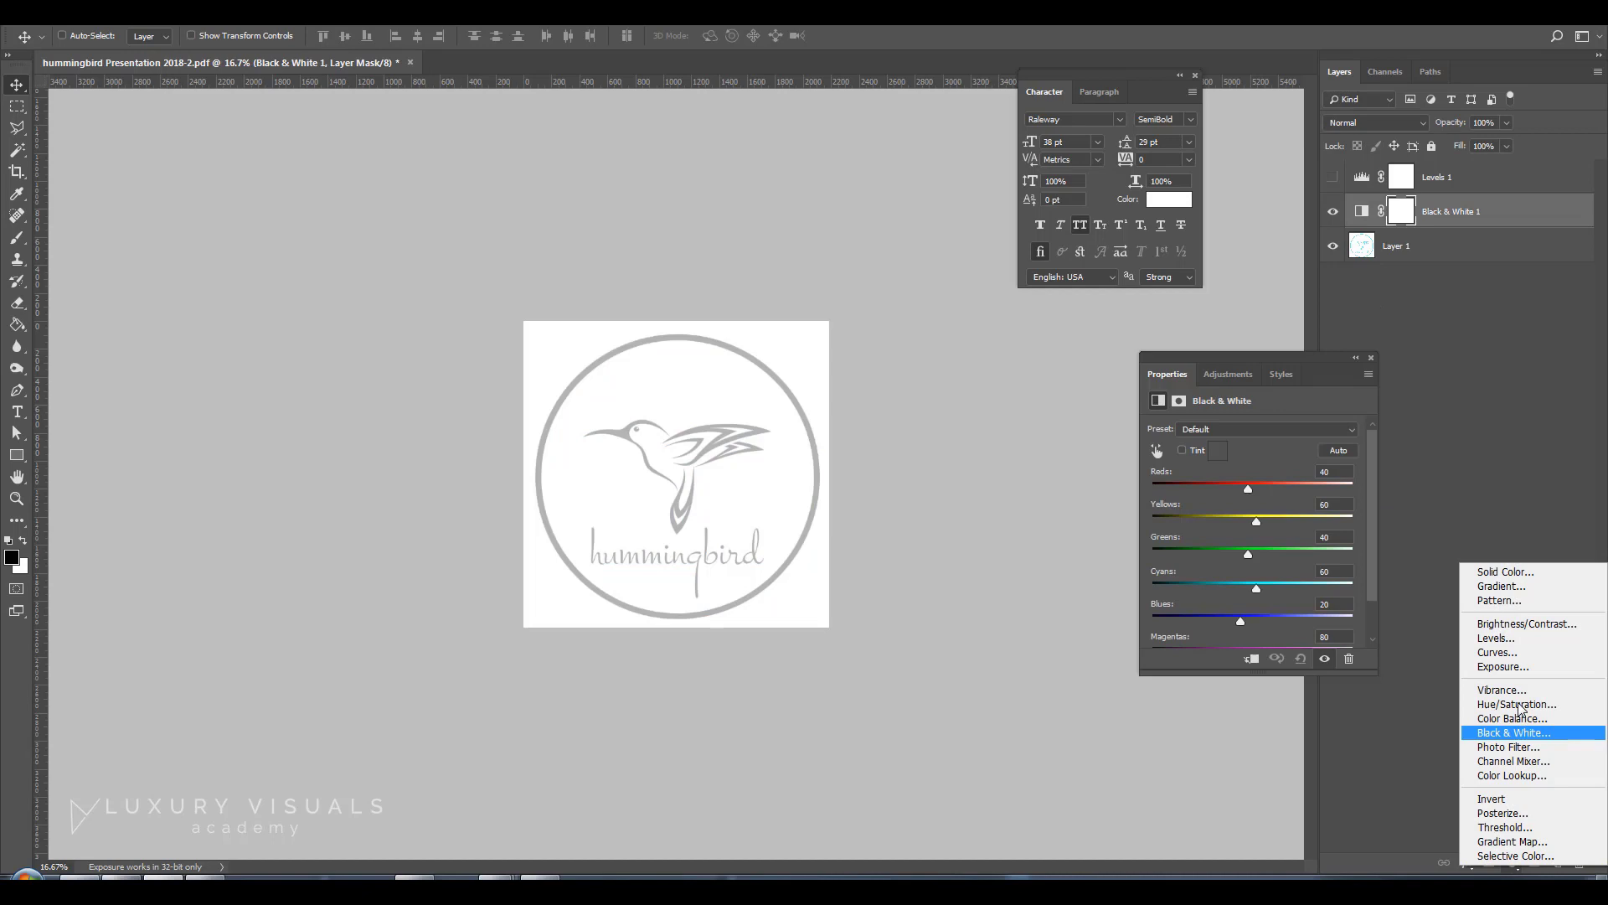
# Step: Show the Levels 1 layer again so the logo renders solid black
pyautogui.click(1495, 637)
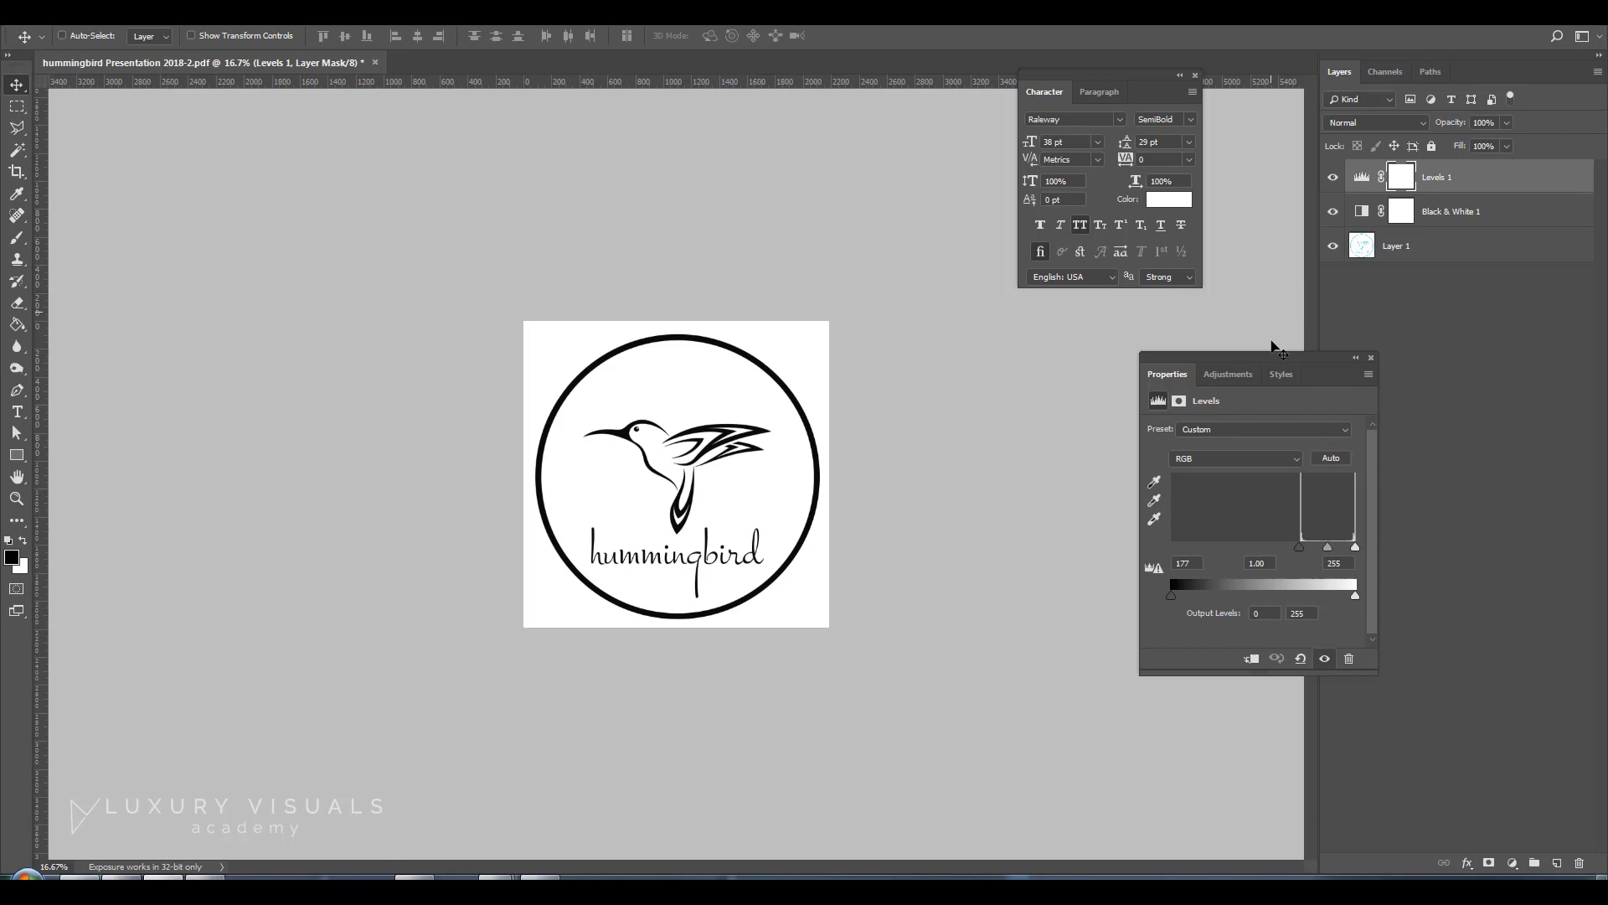
pyautogui.click(1333, 177)
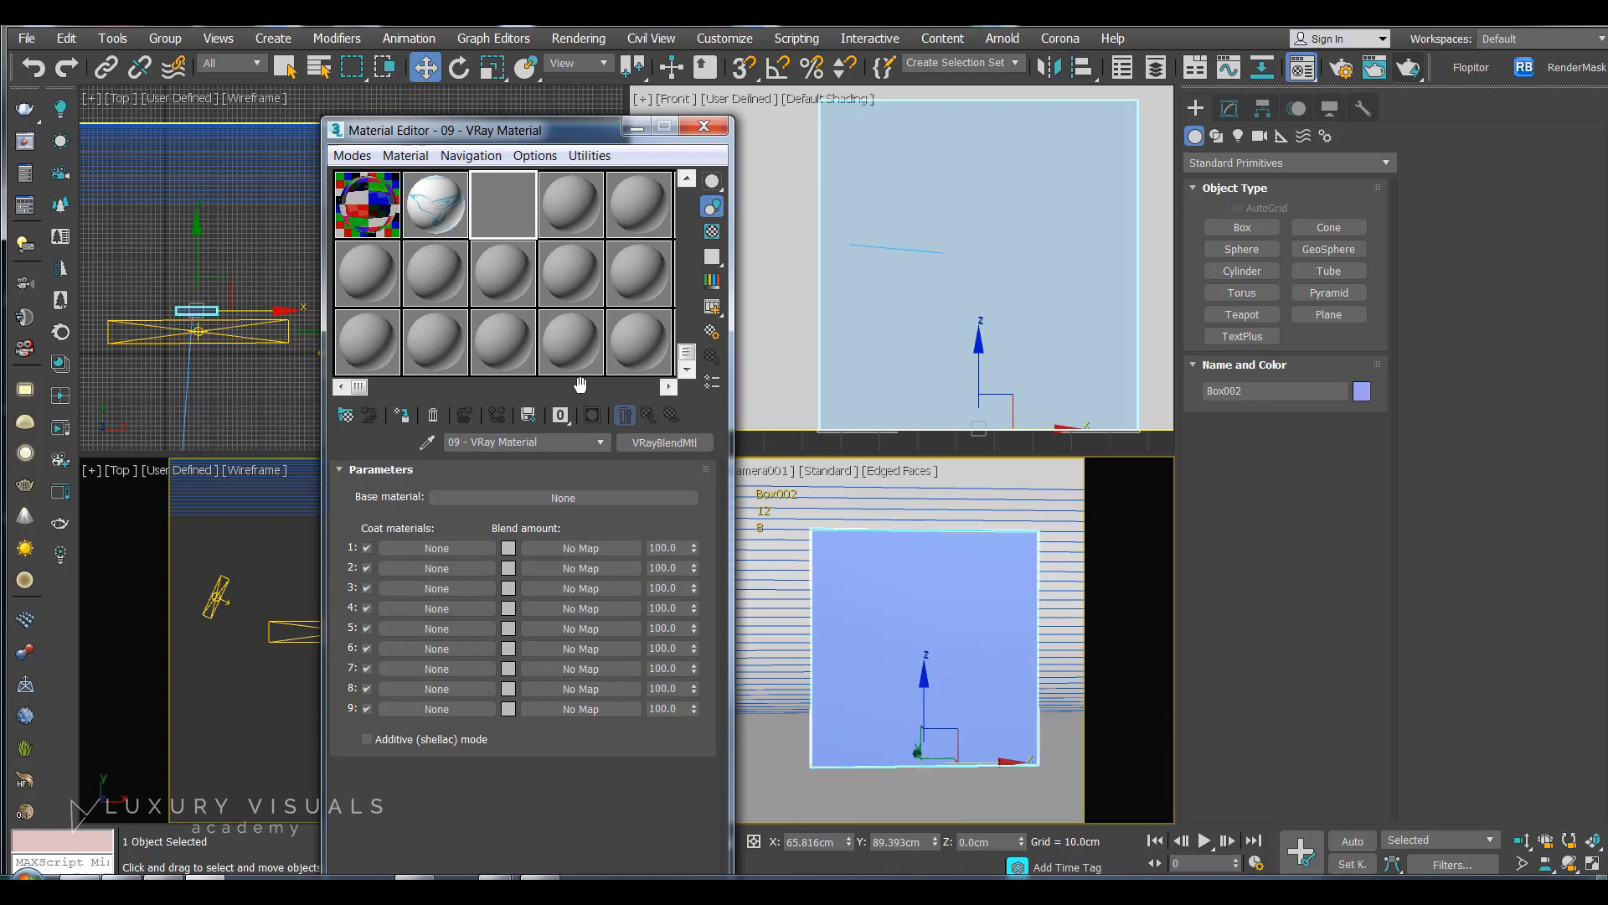
# Step: Assign VRay materials to Base and Coat 1, and load Glass logo alpha.jpg as the blend bitmap
pyautogui.click(434, 204)
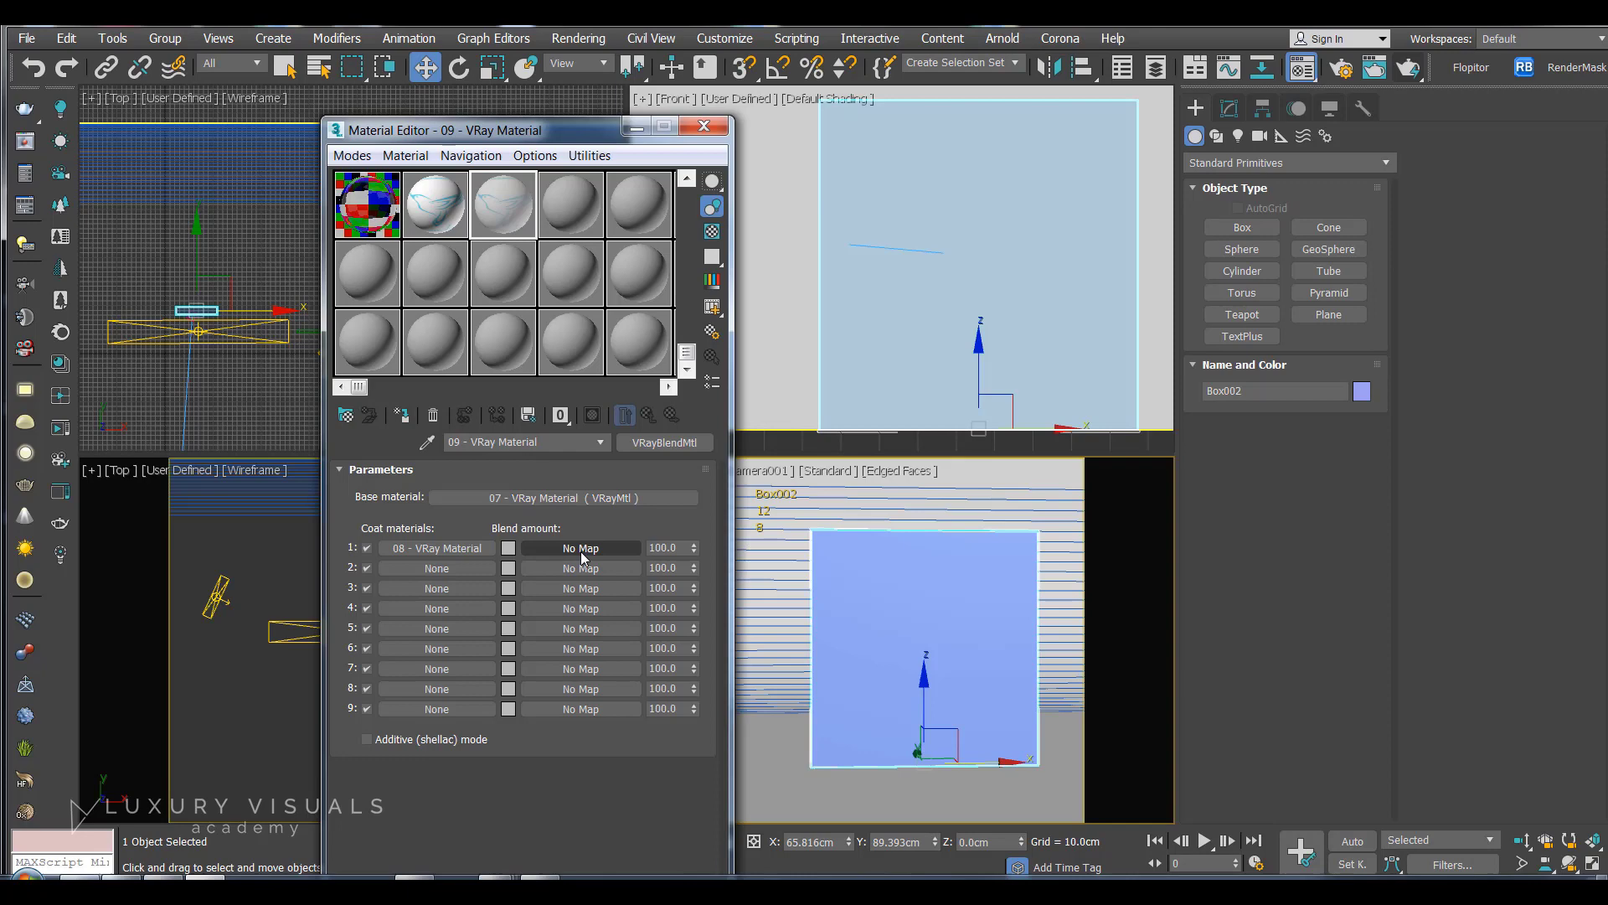
pyautogui.click(580, 547)
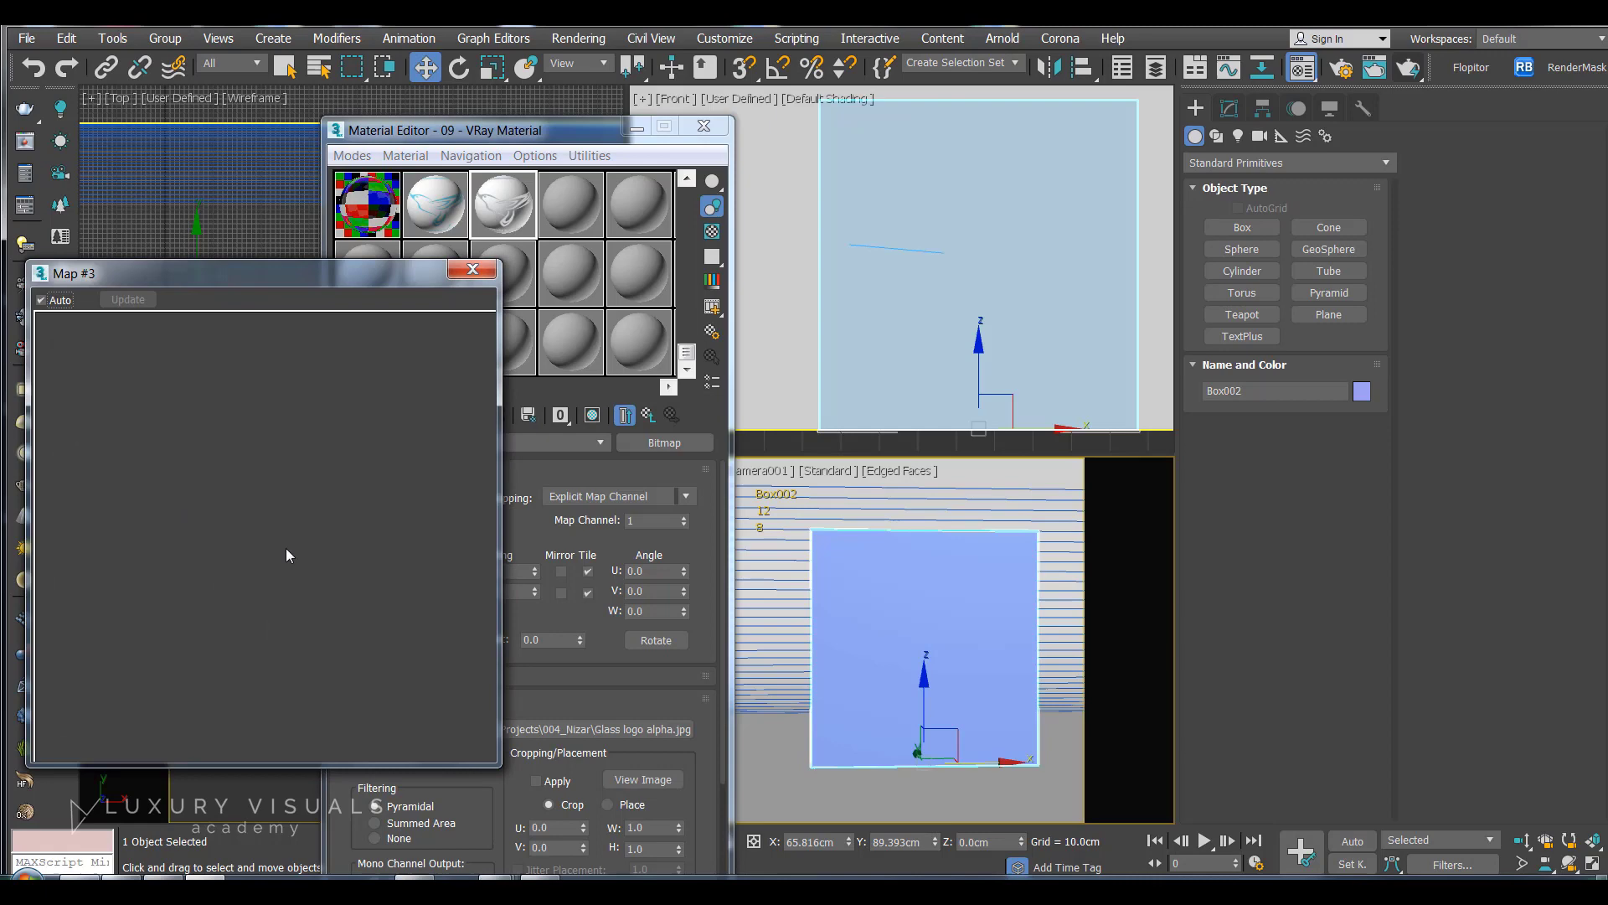